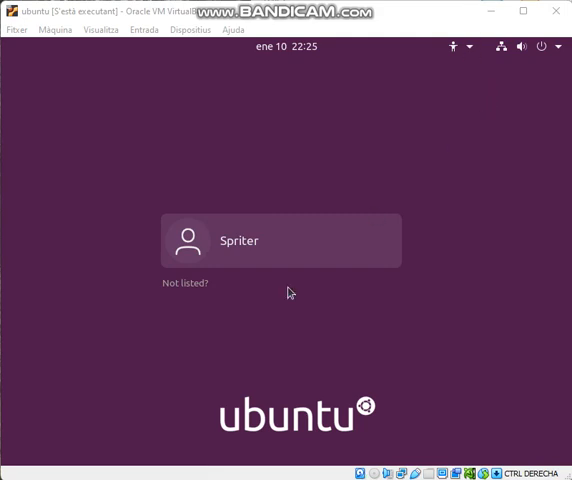
# - Sign in to Ubuntu as the only listed user, Spriter, with the account password
pyautogui.click(280, 240)
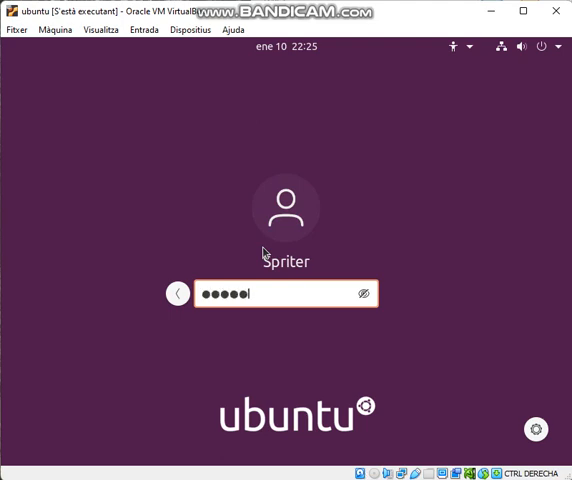
pyautogui.press('Backspace')
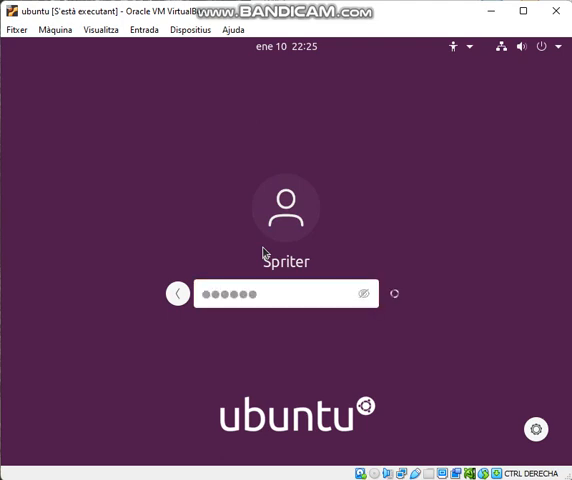
pyautogui.press('Return')
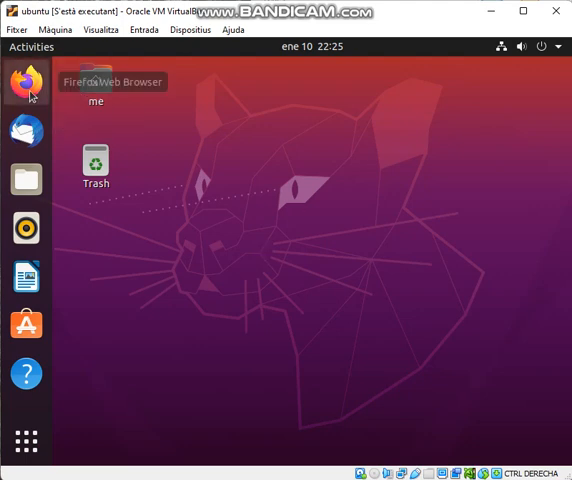
# - Launch Firefox from the dock and close the Firefox Privacy Notice tab
pyautogui.click(26, 82)
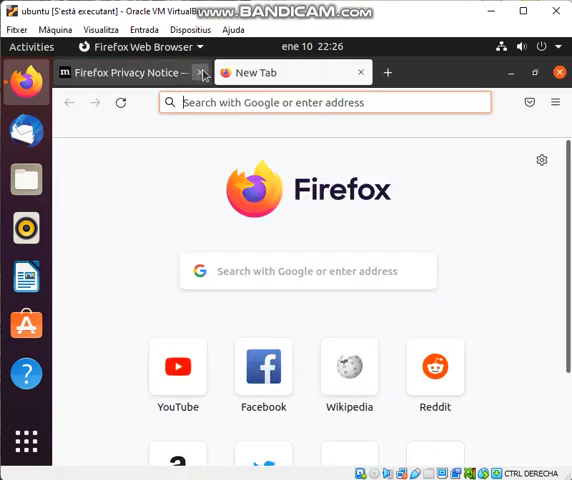
pyautogui.click(200, 72)
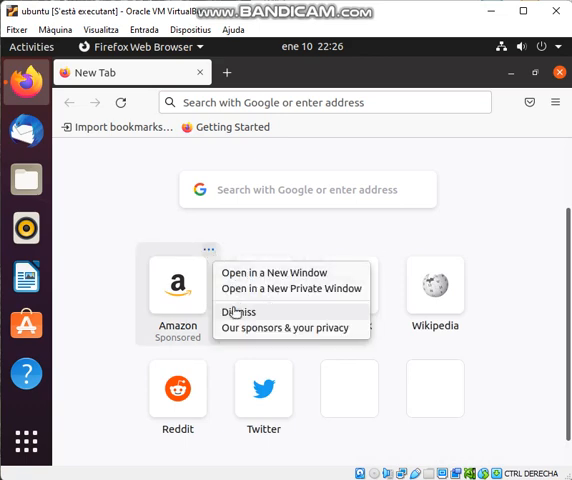
# - Dismiss the sponsored Amazon shortcut, leaving the Twitter tile's menu unchanged
pyautogui.click(252, 312)
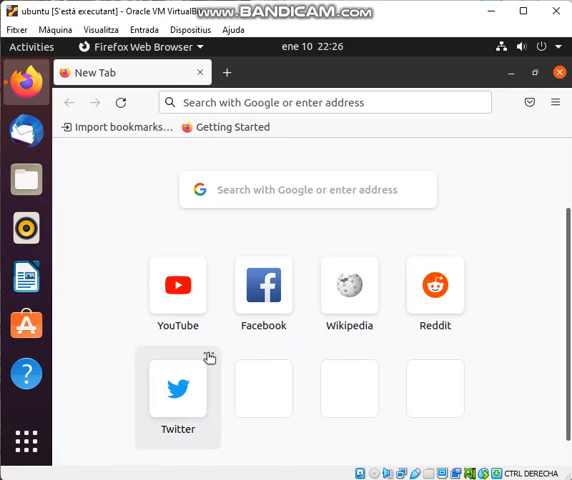
pyautogui.click(208, 352)
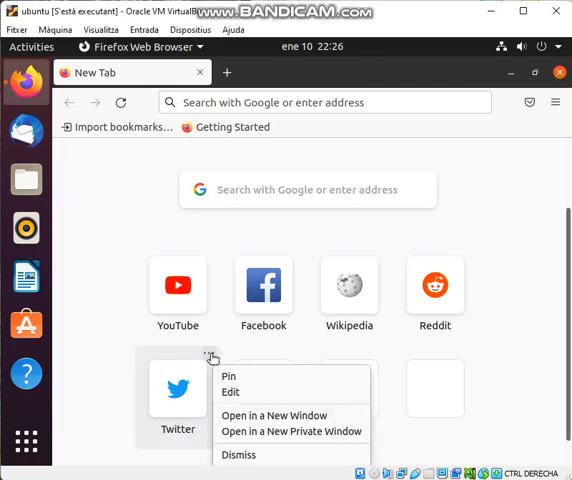
pyautogui.moveTo(260, 422)
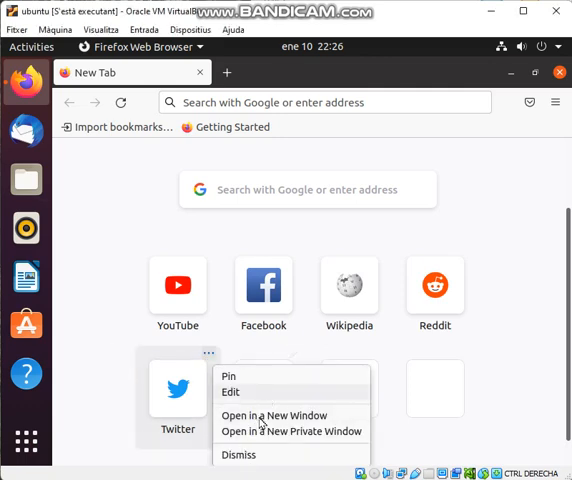
pyautogui.moveTo(332, 248)
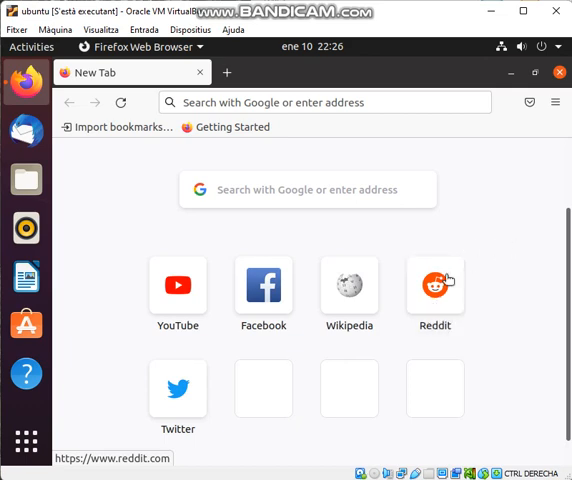
# - Open Reddit from the new tab shortcuts and scroll through its popular posts
pyautogui.click(436, 284)
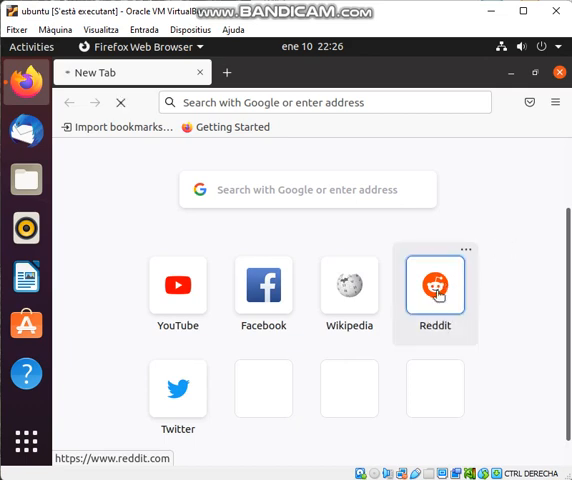
pyautogui.click(436, 288)
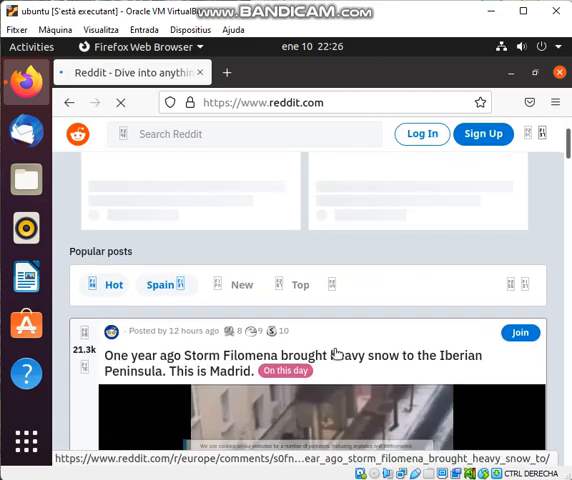
pyautogui.scroll(-3)
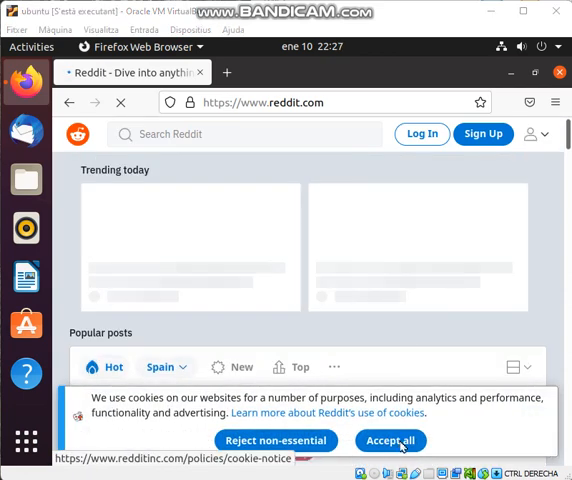
pyautogui.scroll(-3)
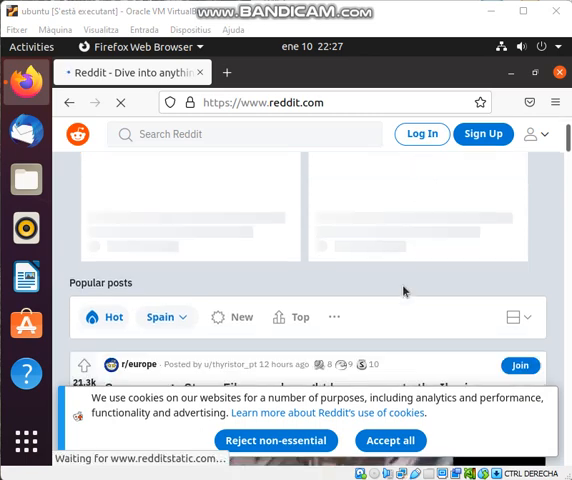
pyautogui.scroll(-3)
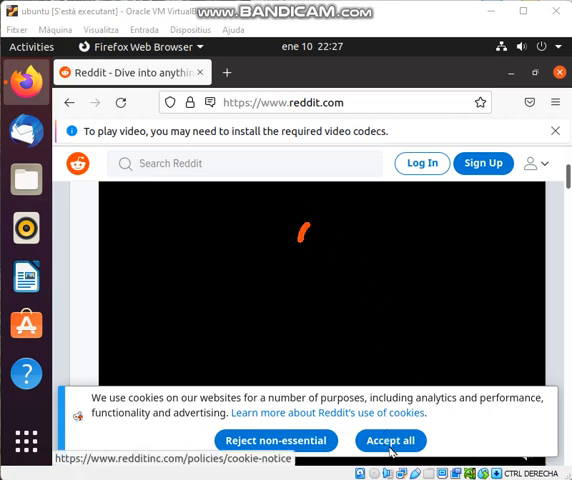
pyautogui.moveTo(428, 240)
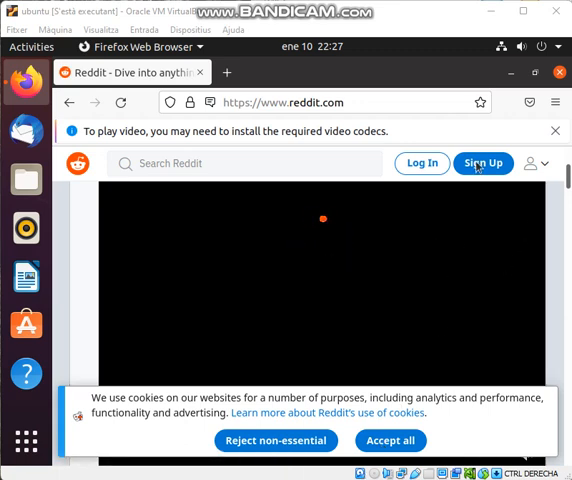
pyautogui.moveTo(320, 260)
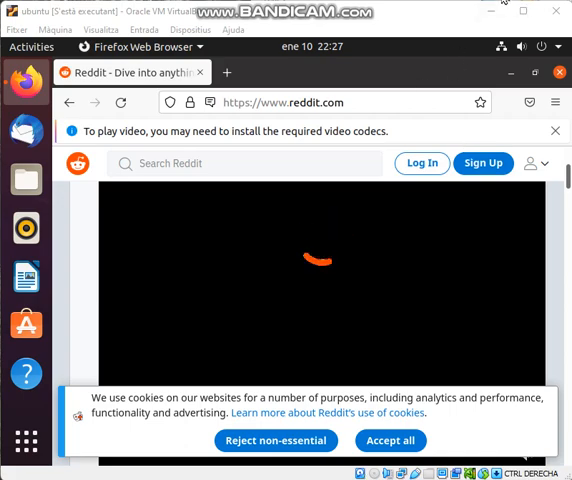